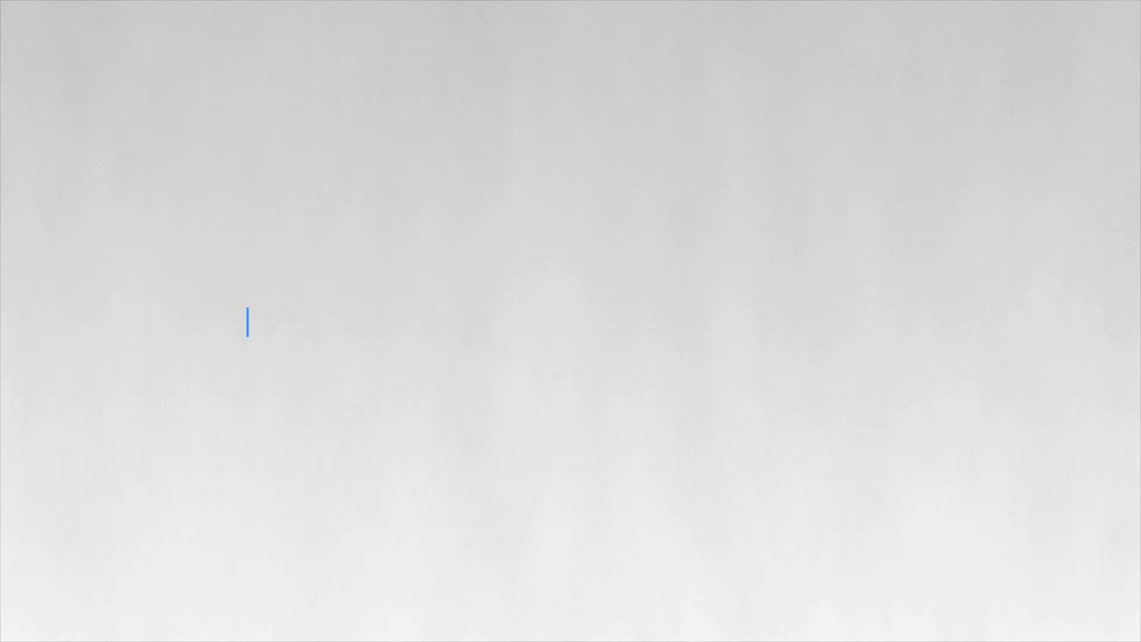
Type the title 'Independent authentication systems' on the grey background.
{"action": "type", "text": "Independent authentication s"}
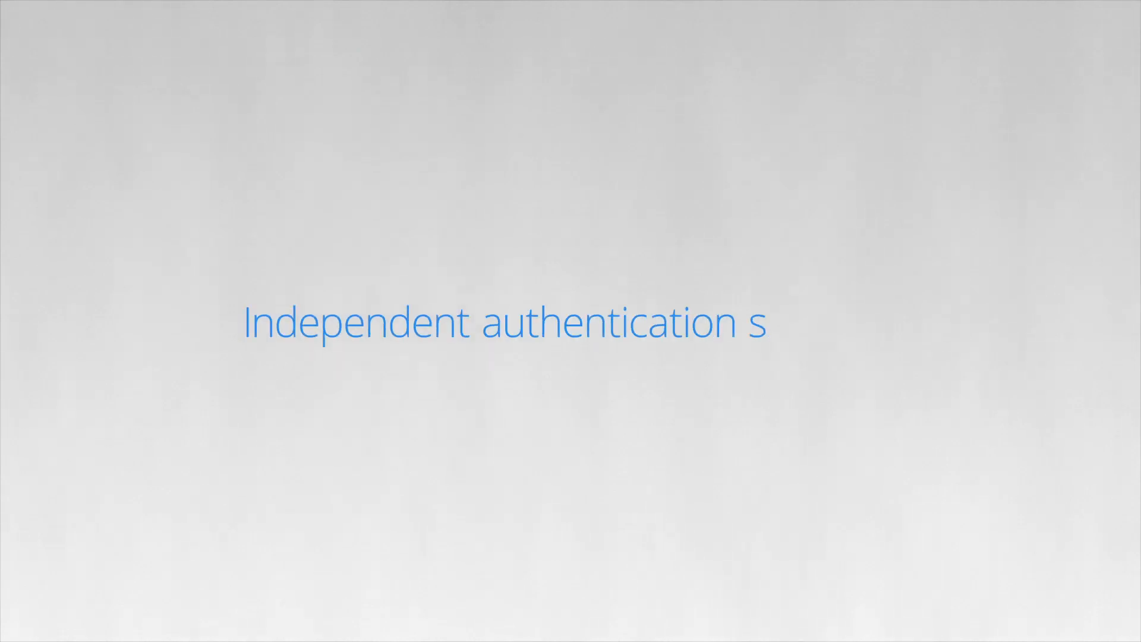
{"action": "type", "text": "ystems"}
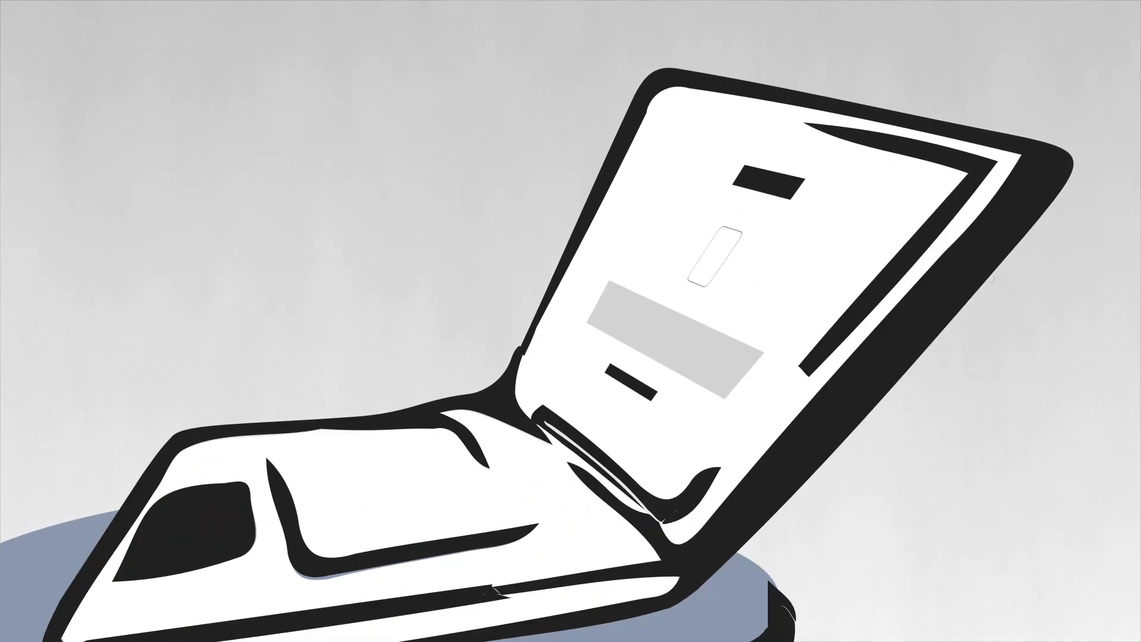
{"action": "left_click", "coordinate": [710, 255]}
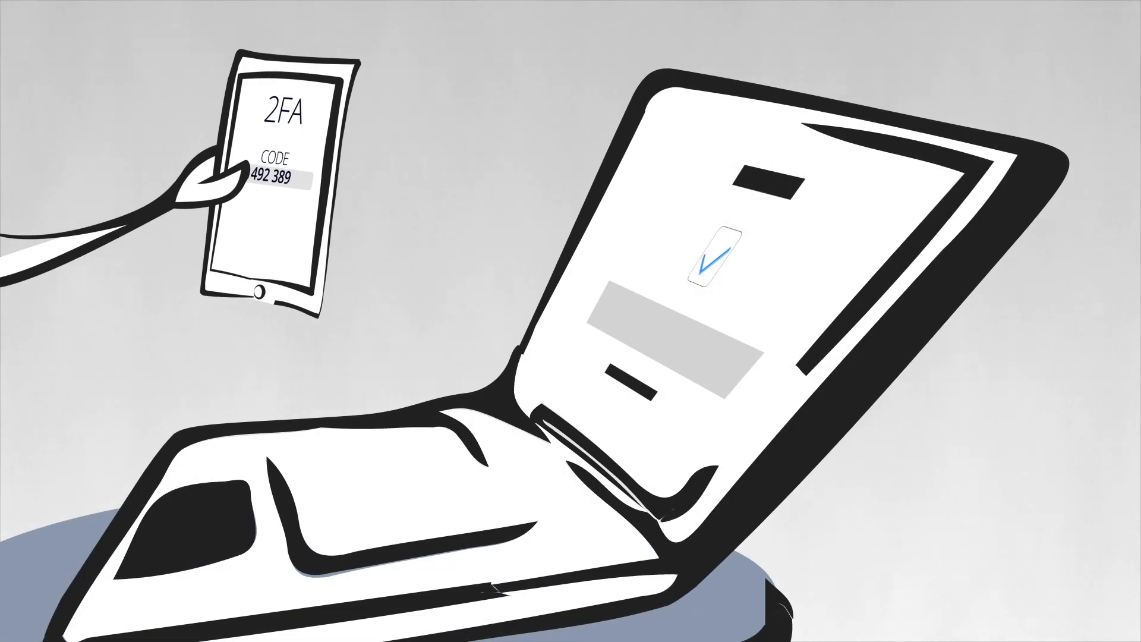
{"action": "type", "text": "492 389"}
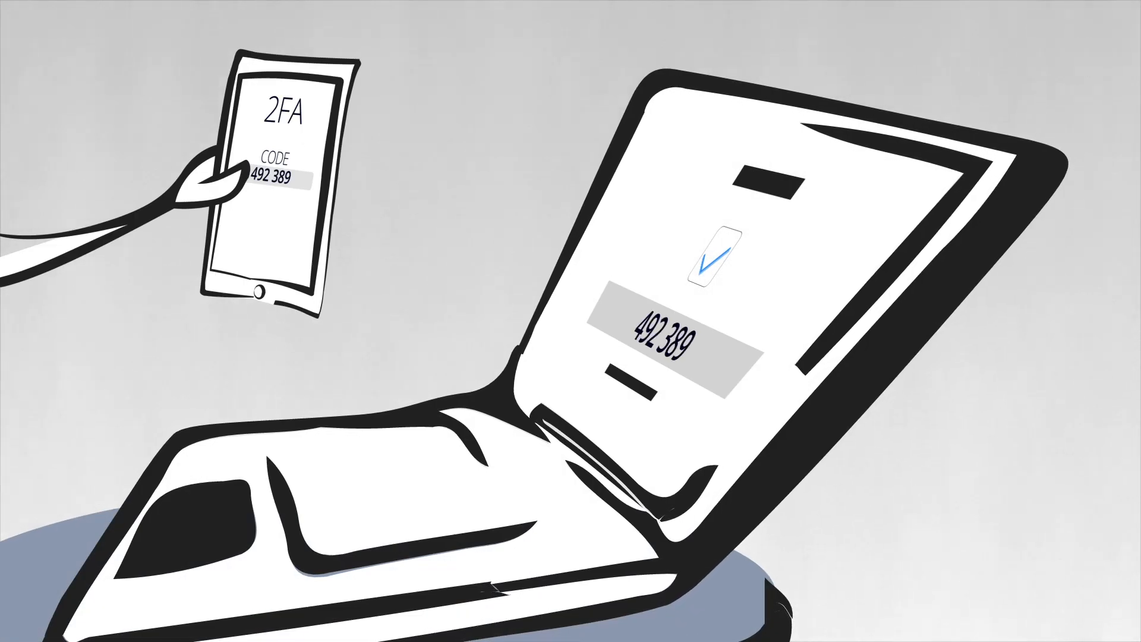